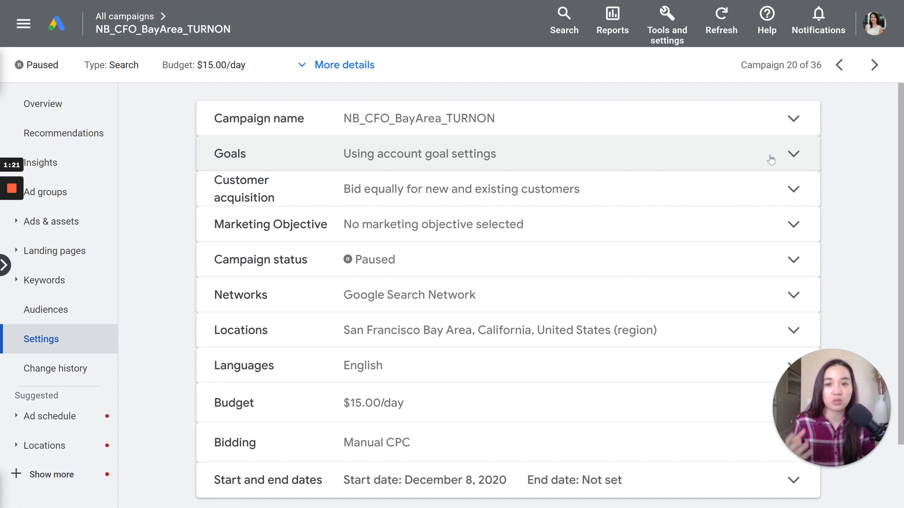
# - Expand the Goals setting to show the Website and Phone call lead goals
pyautogui.click(793, 153)
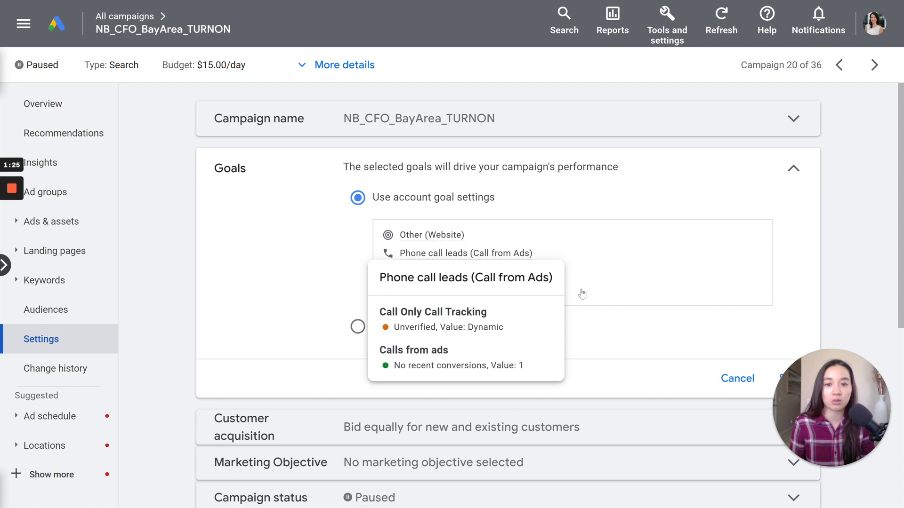
pyautogui.moveTo(609, 296)
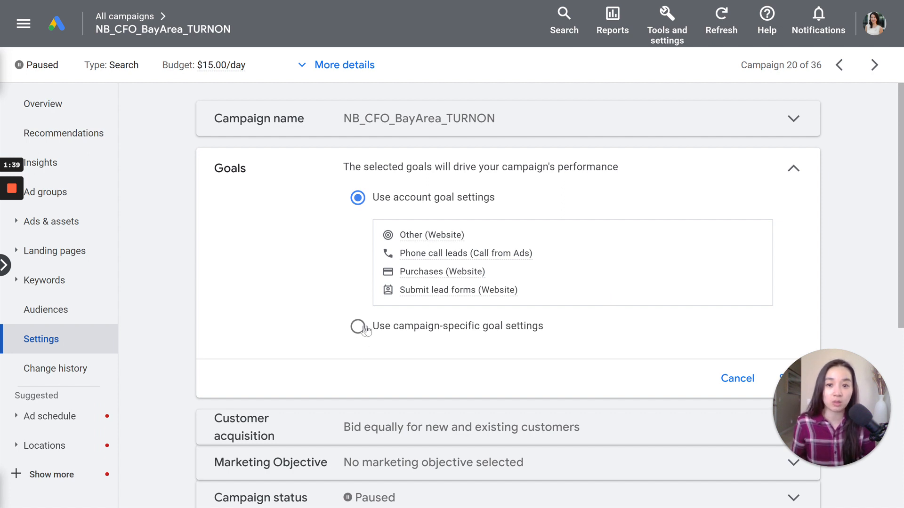
pyautogui.moveTo(429, 182)
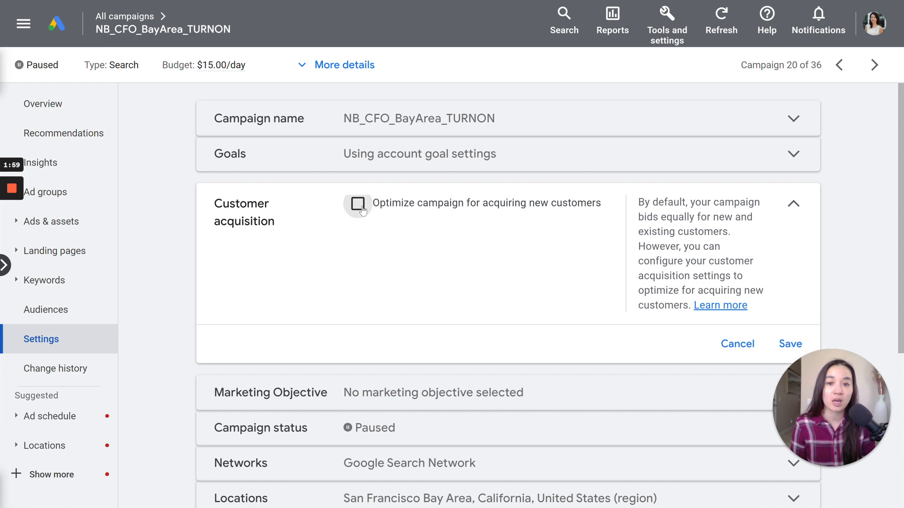
# - Preview 'Optimize campaign for acquiring new customers', then leave customer acquisition bidding equal
pyautogui.click(357, 205)
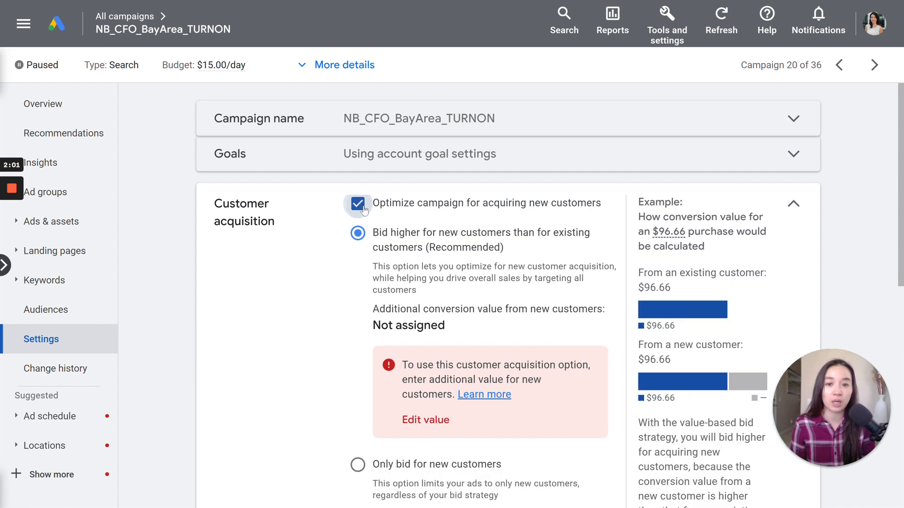
pyautogui.click(357, 203)
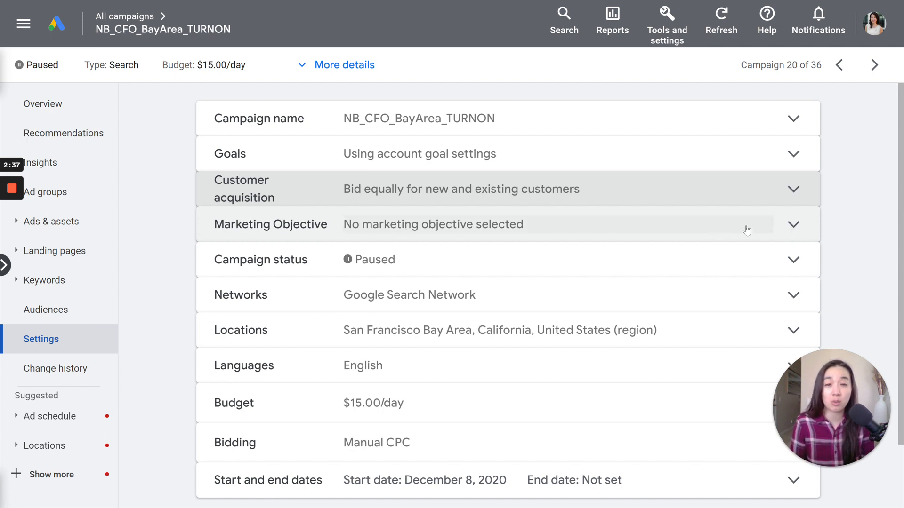
pyautogui.moveTo(790, 234)
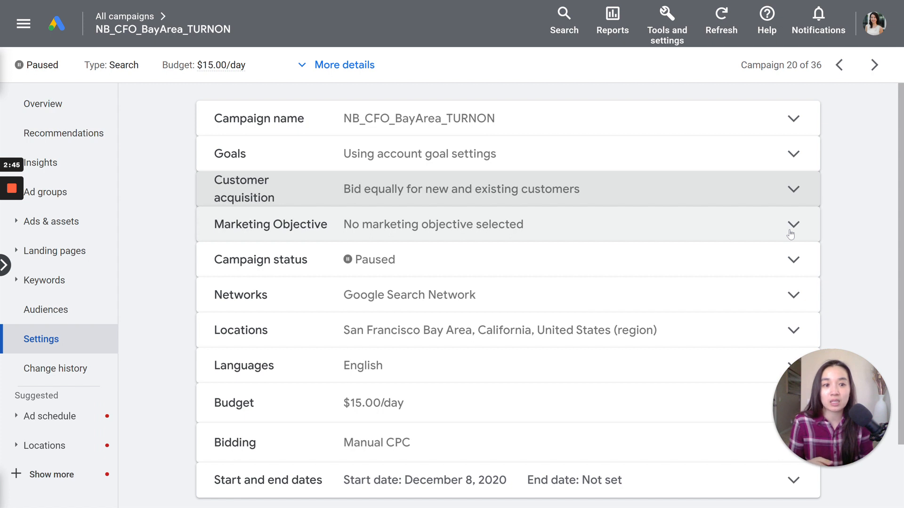
pyautogui.click(793, 224)
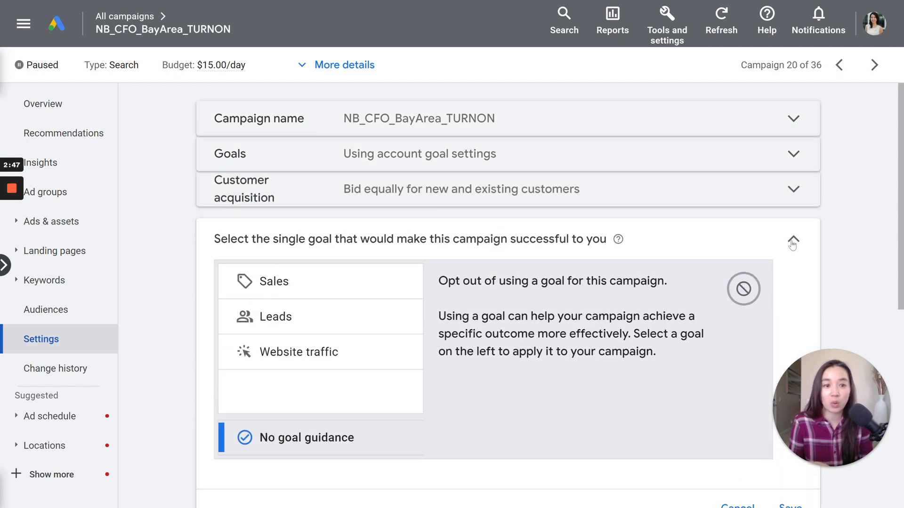
pyautogui.click(793, 239)
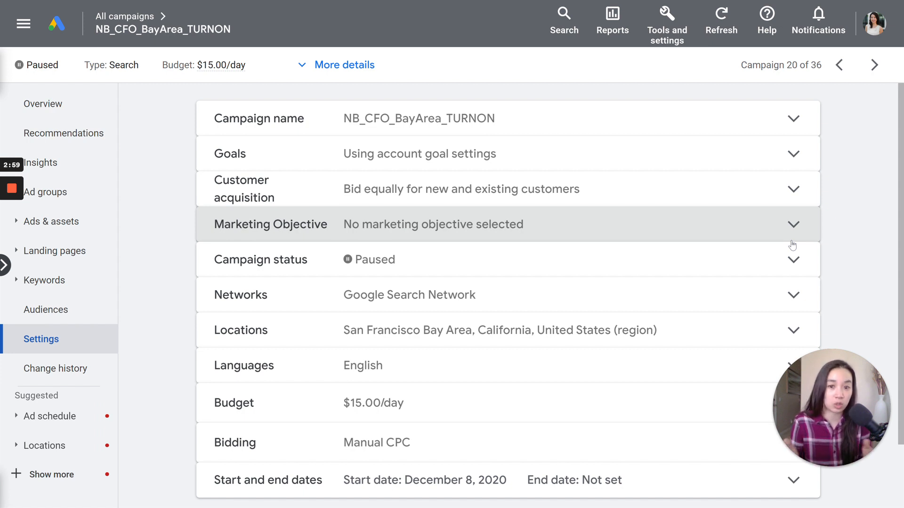
pyautogui.moveTo(790, 260)
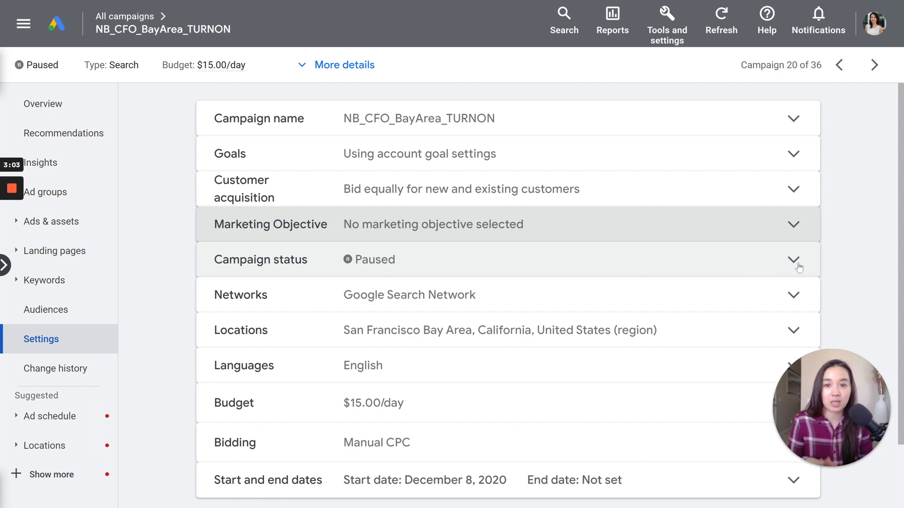
pyautogui.click(793, 260)
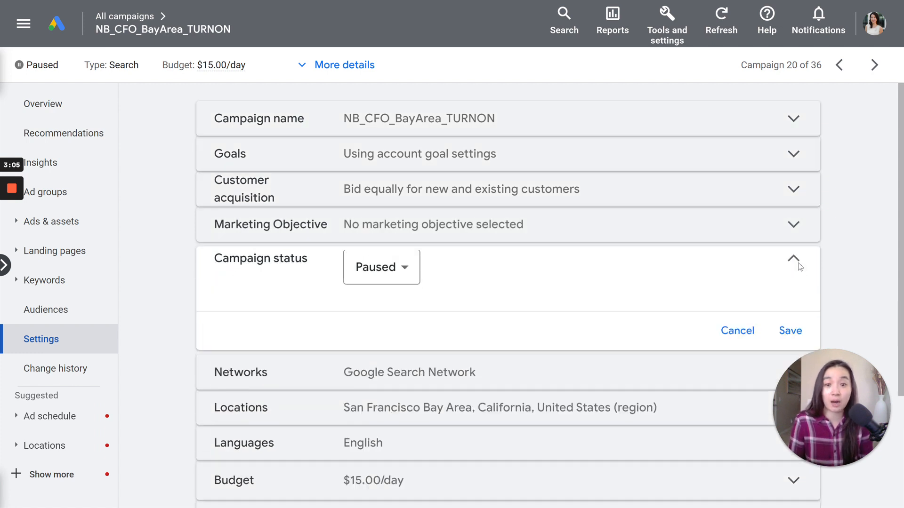
pyautogui.click(381, 267)
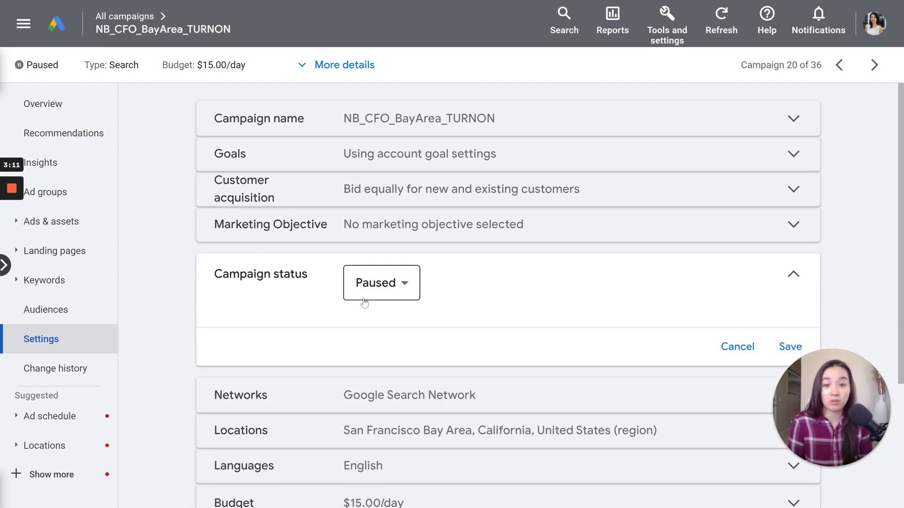
pyautogui.click(380, 283)
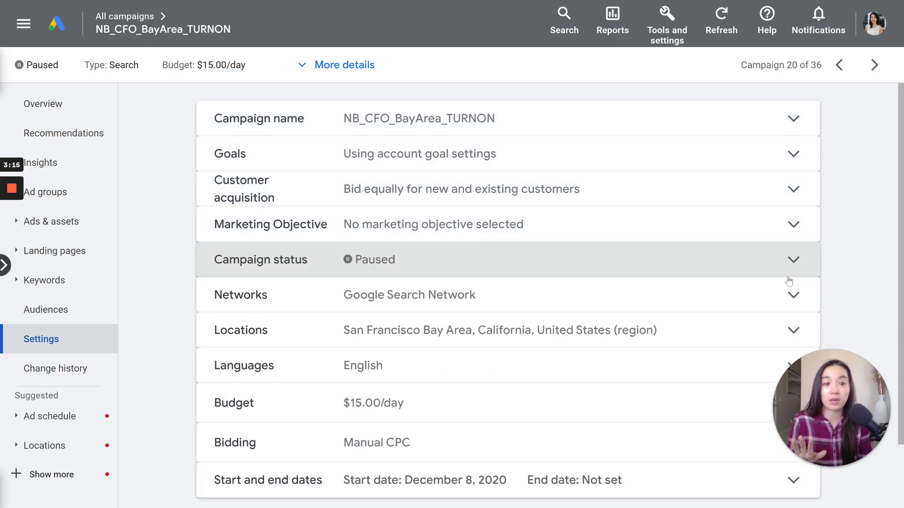
pyautogui.moveTo(749, 295)
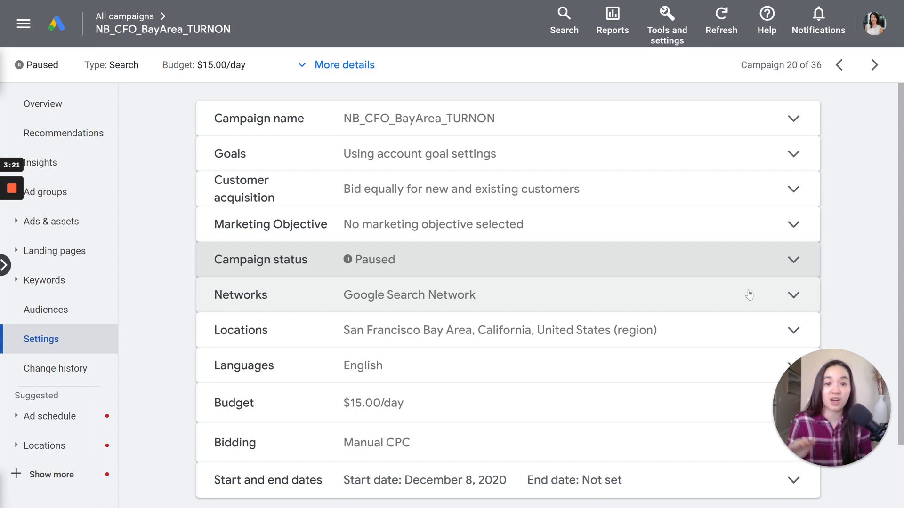
# - Expand Networks and view the unchecked search partners and Display Network options
pyautogui.click(794, 295)
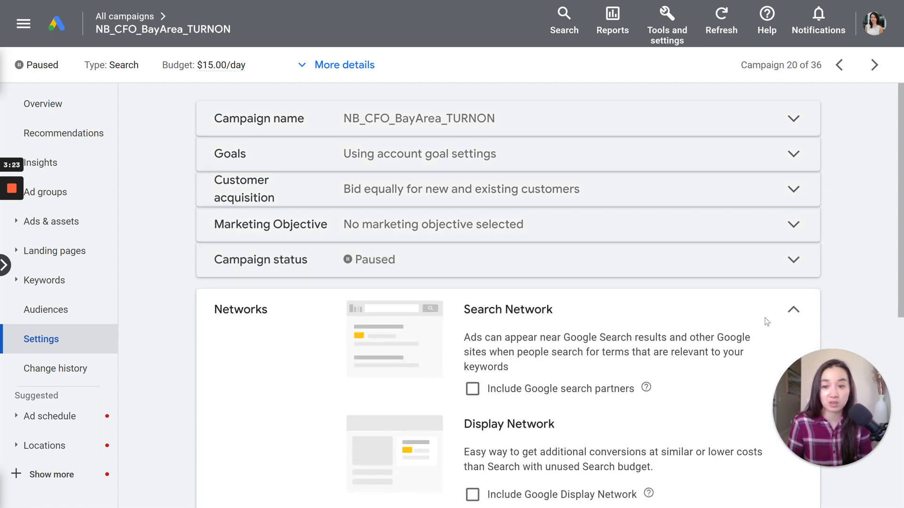
pyautogui.scroll(-3)
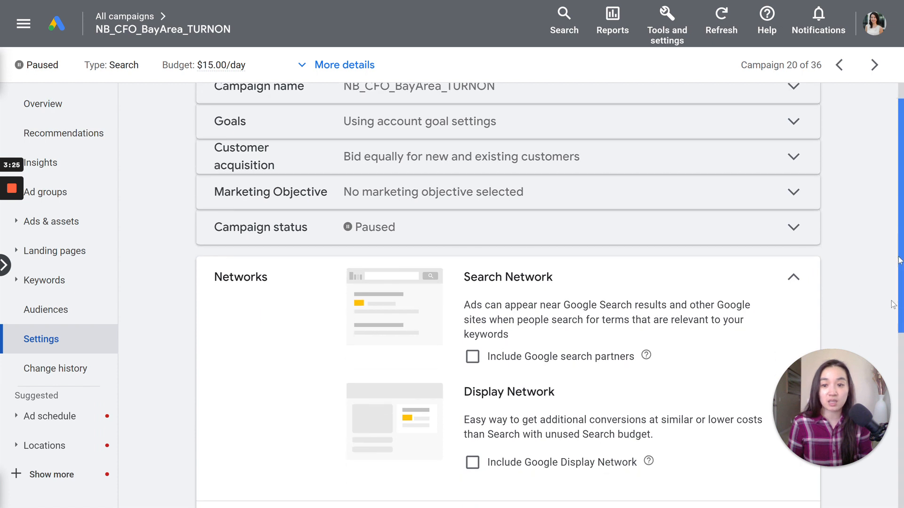
pyautogui.scroll(-3)
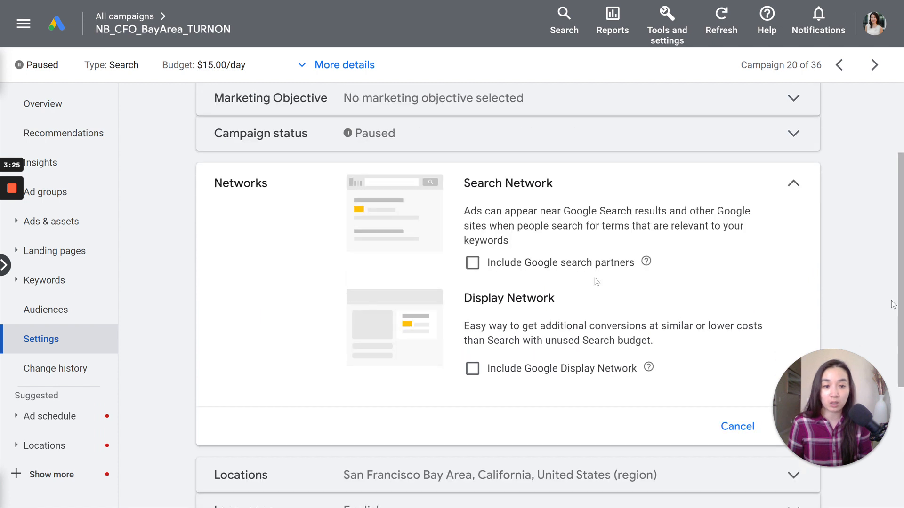
pyautogui.moveTo(499, 178)
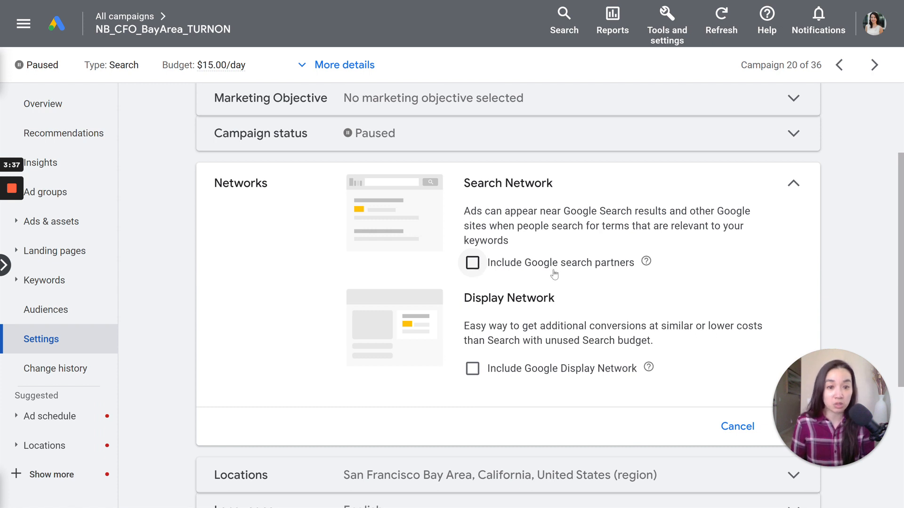
pyautogui.moveTo(531, 376)
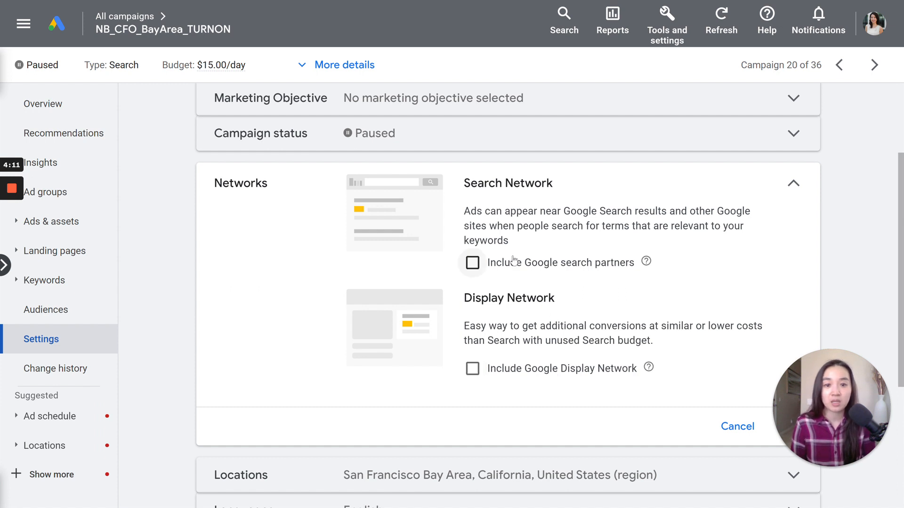
pyautogui.moveTo(753, 204)
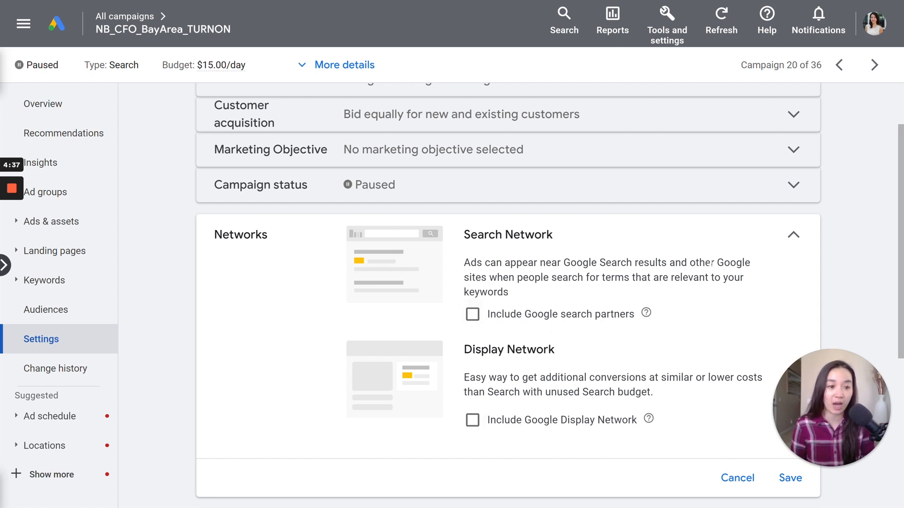
# - Expand Locations to view San Francisco Bay Area targeting and Advanced search options
pyautogui.click(793, 234)
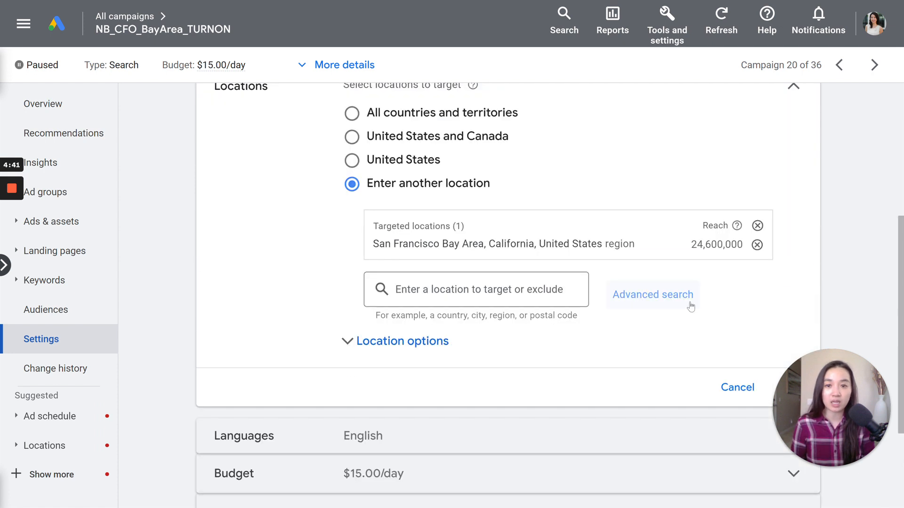
pyautogui.scroll(3)
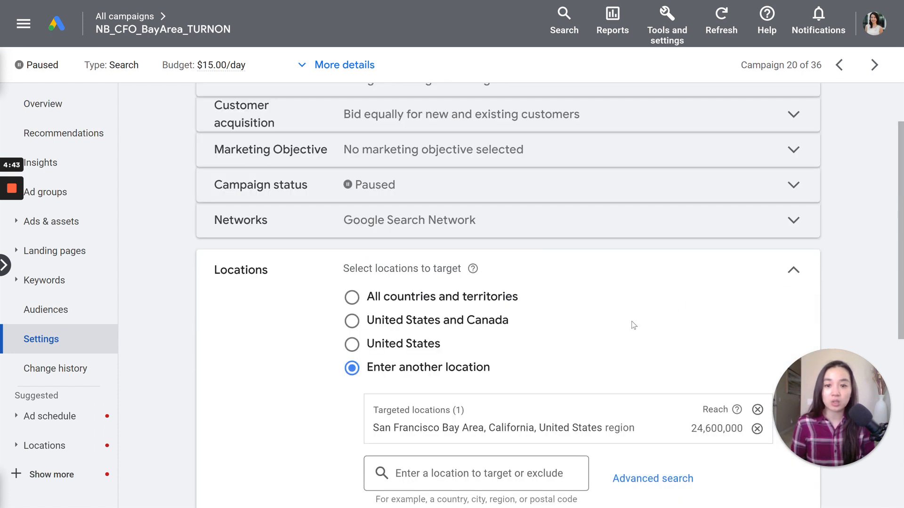
pyautogui.scroll(-3)
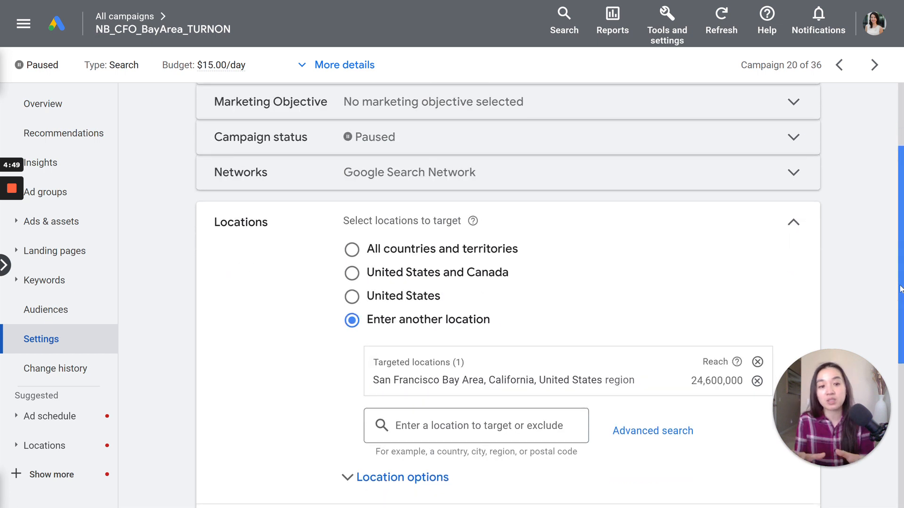
pyautogui.moveTo(542, 404)
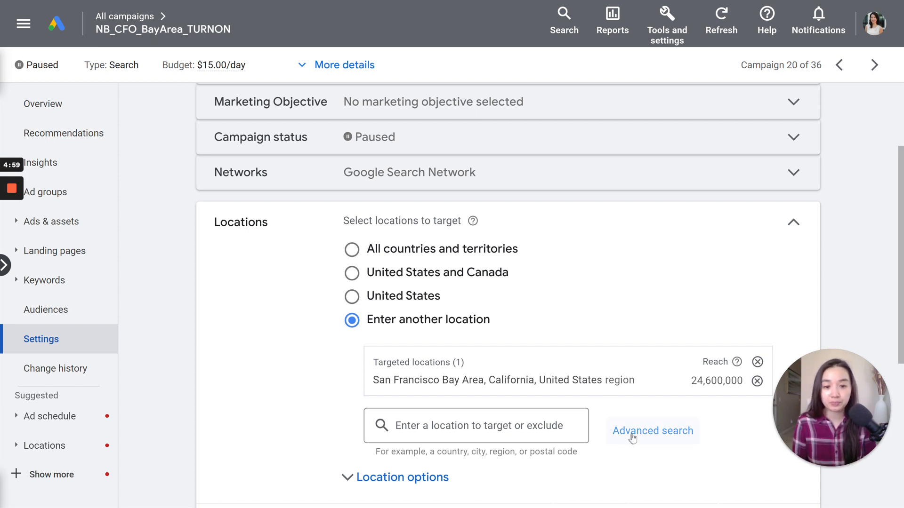
pyautogui.moveTo(630, 280)
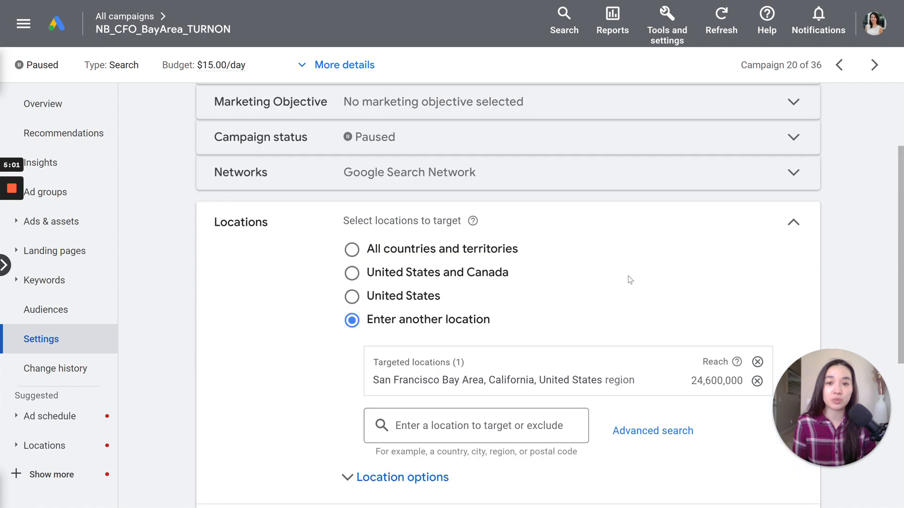
pyautogui.moveTo(653, 431)
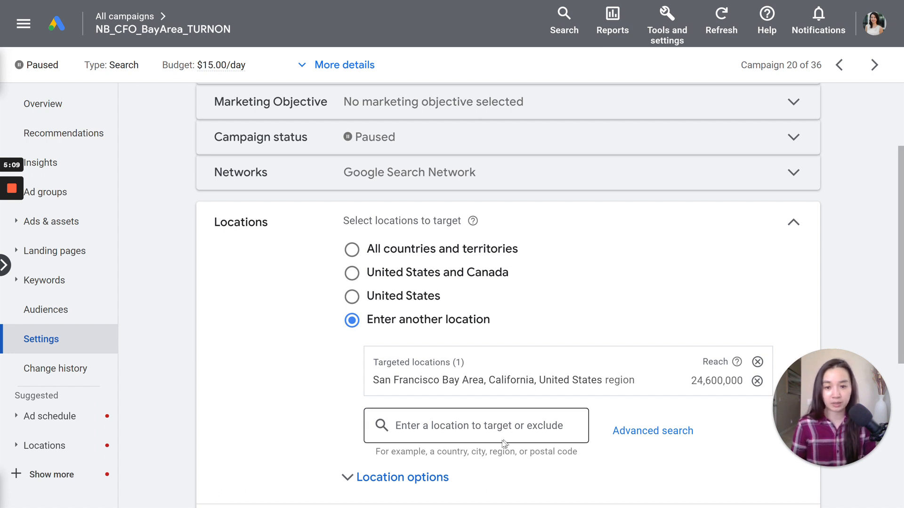
pyautogui.scroll(-3)
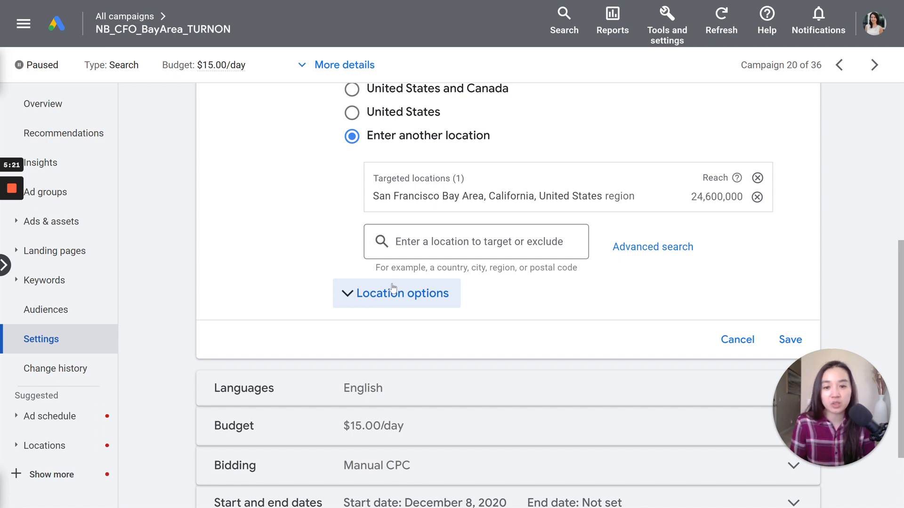
pyautogui.click(396, 293)
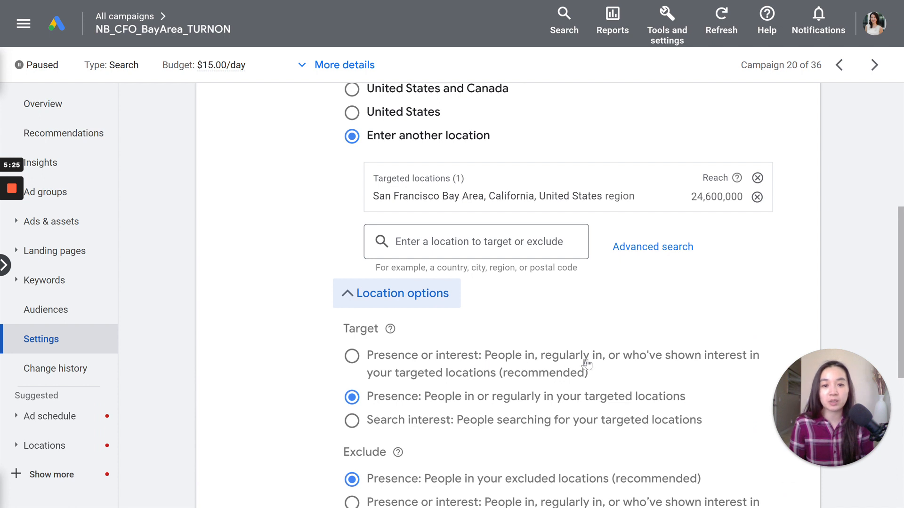
pyautogui.moveTo(399, 385)
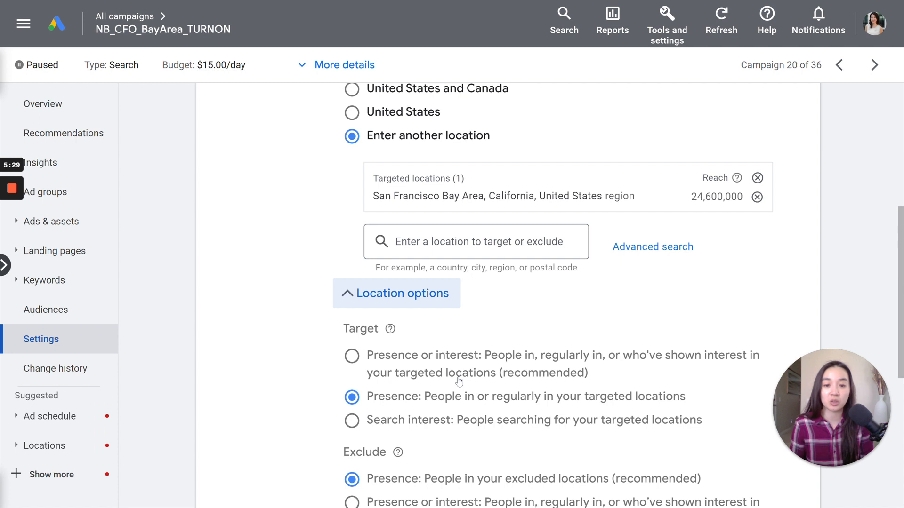
pyautogui.moveTo(418, 368)
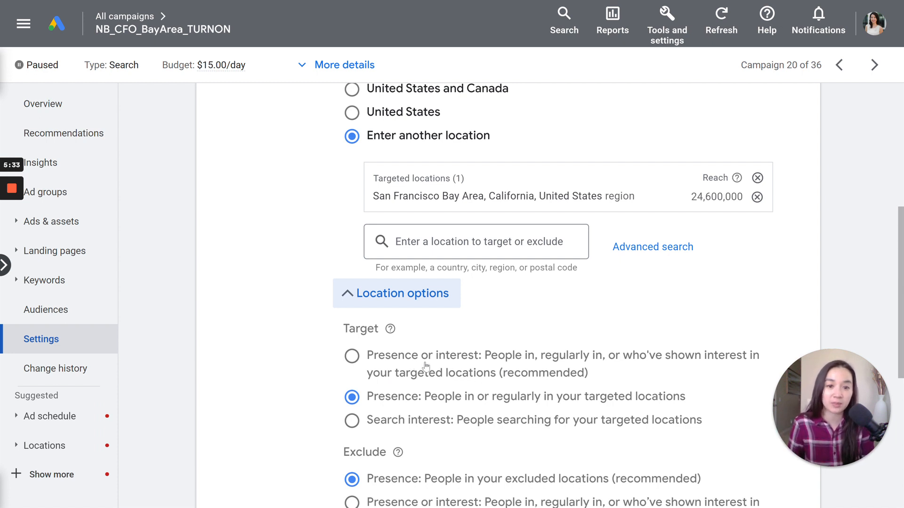
pyautogui.scroll(-3)
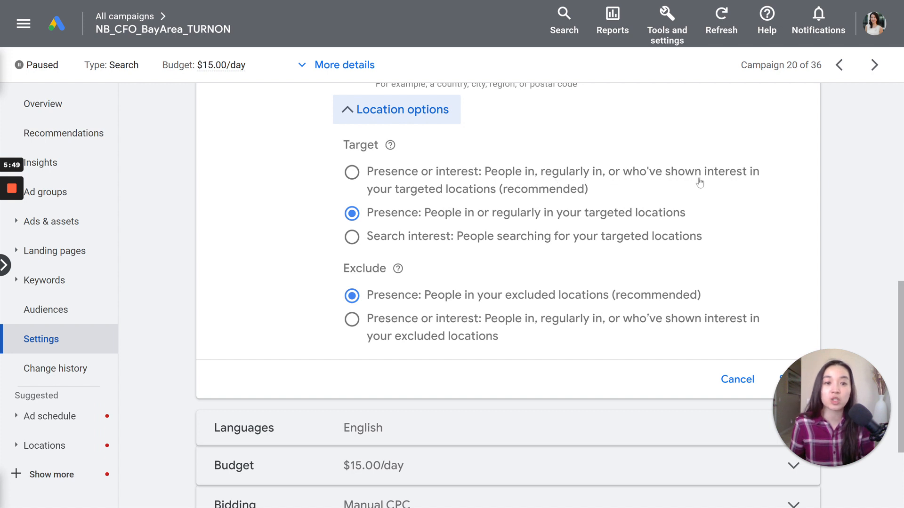
pyautogui.moveTo(501, 199)
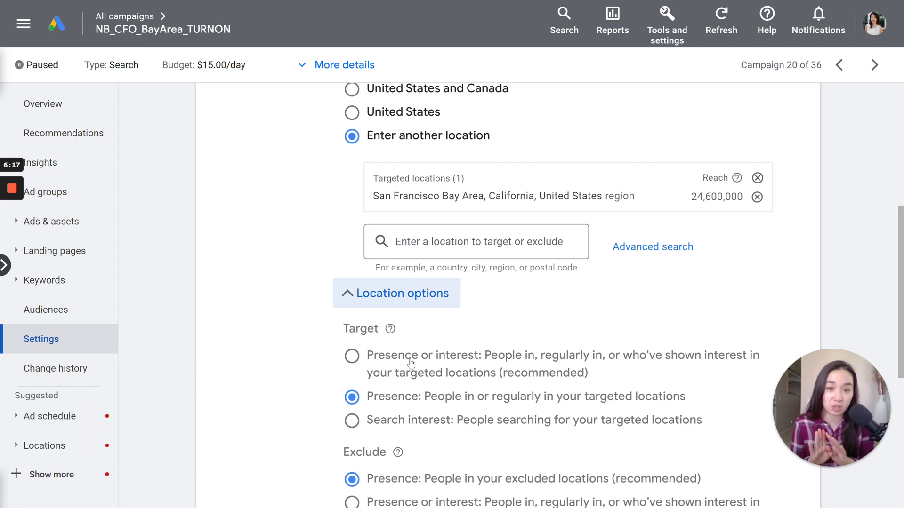
pyautogui.moveTo(542, 257)
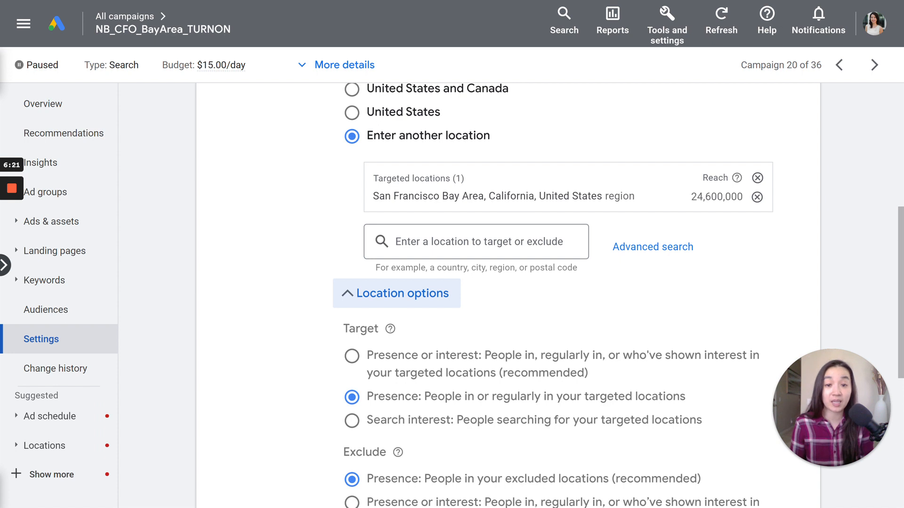
pyautogui.doubleClick(526, 396)
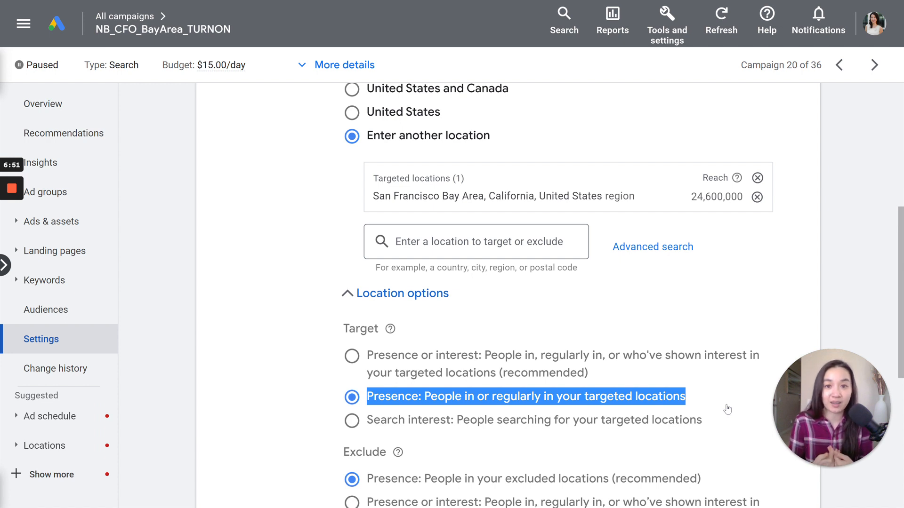
pyautogui.scroll(-3)
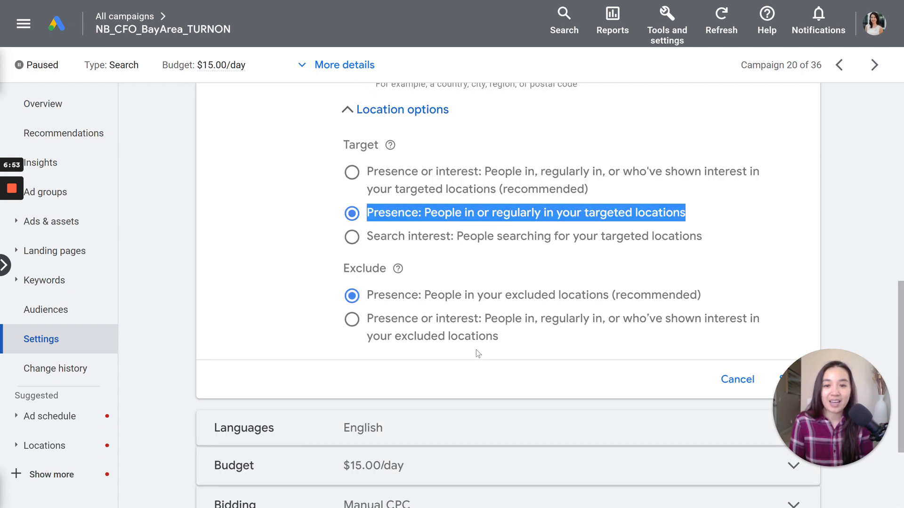
pyautogui.moveTo(442, 295)
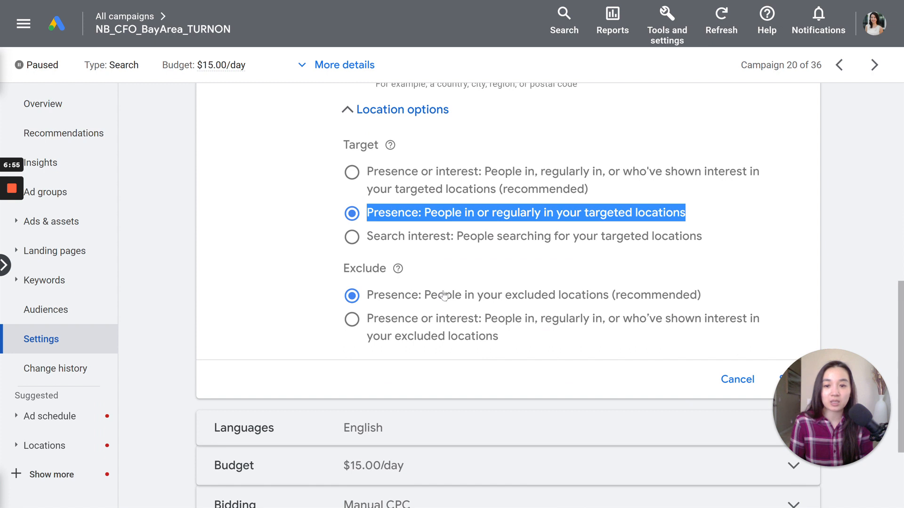
pyautogui.scroll(-3)
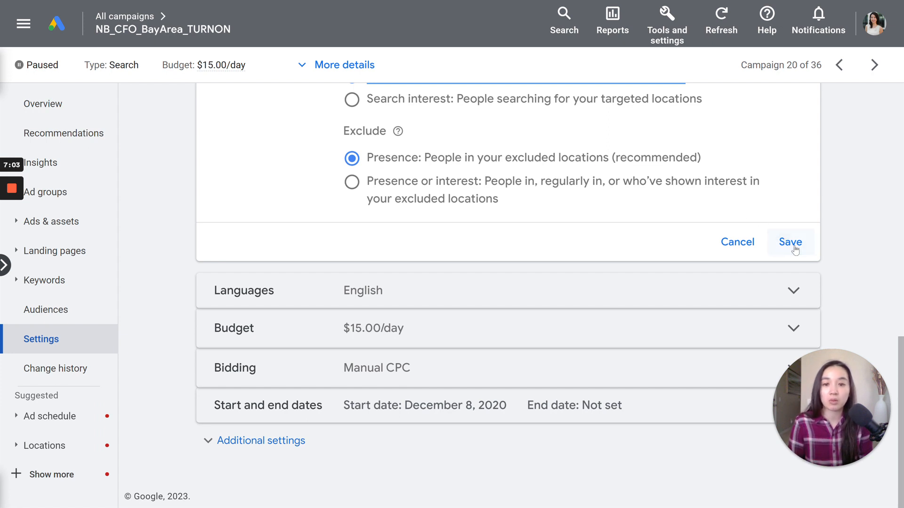
# - Close Locations and review the English language and $15.00 daily budget unchanged
pyautogui.click(791, 241)
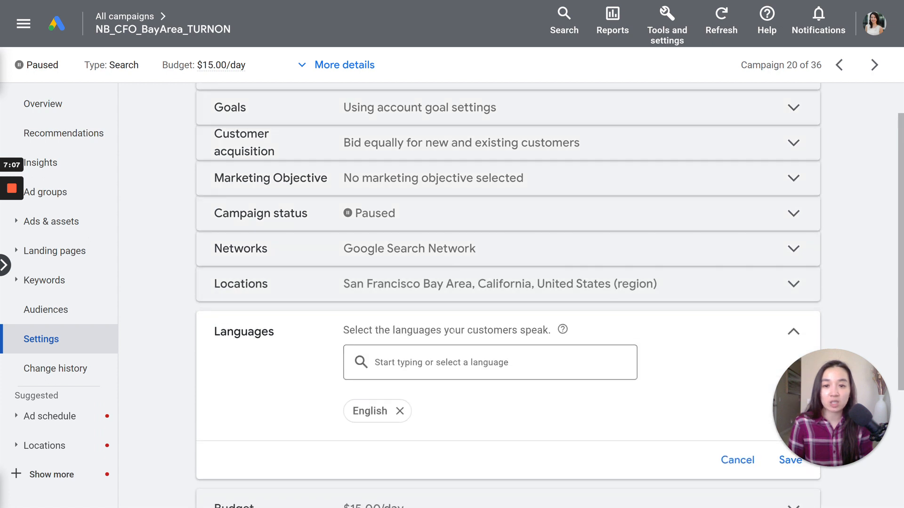
pyautogui.scroll(-3)
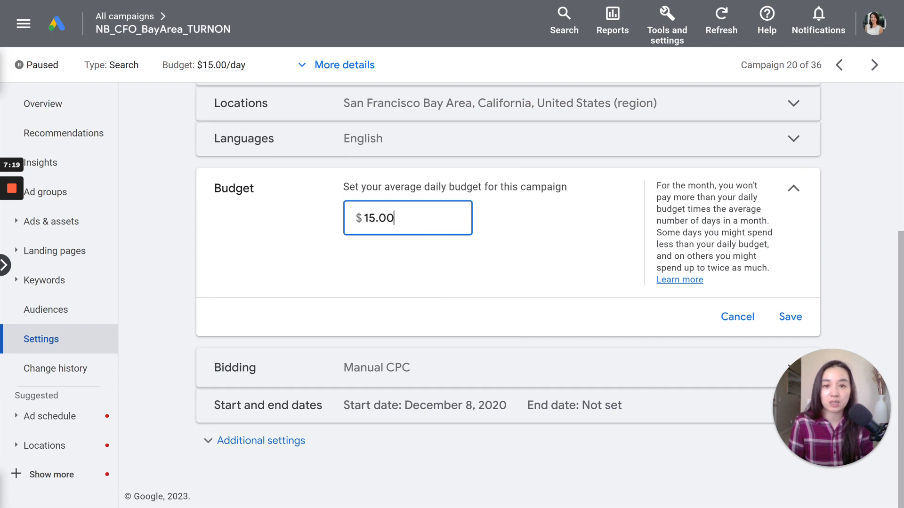
pyautogui.doubleClick(379, 218)
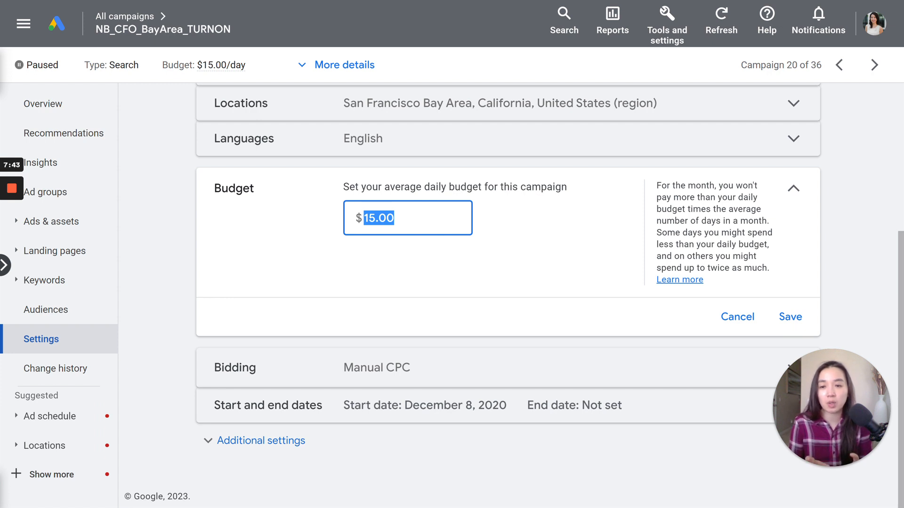
pyautogui.moveTo(667, 170)
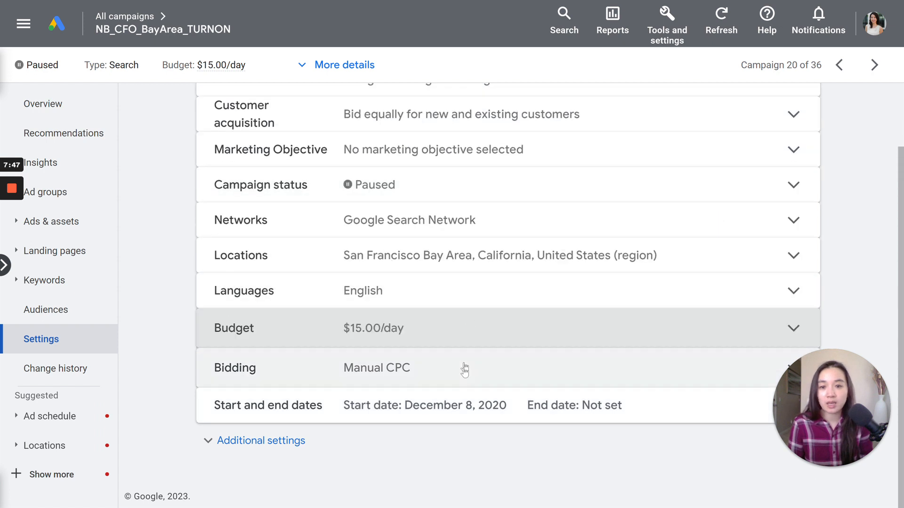
pyautogui.click(377, 368)
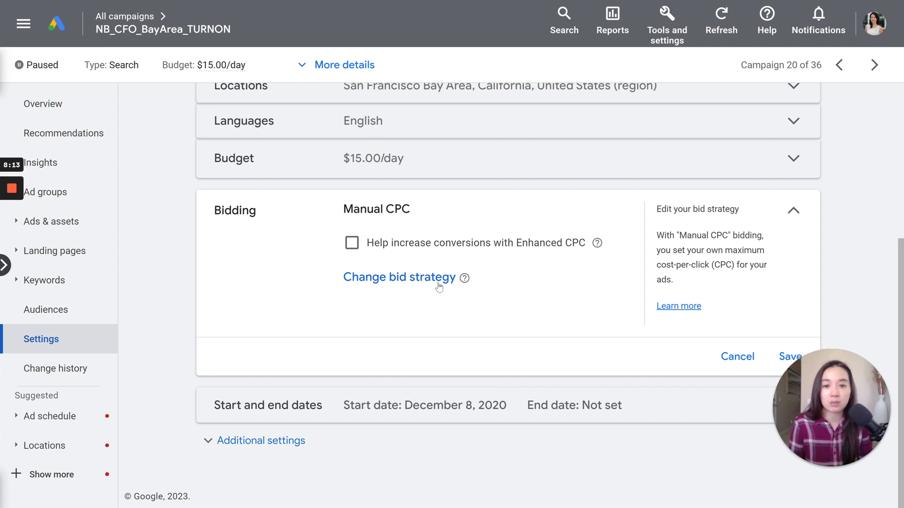
pyautogui.click(399, 278)
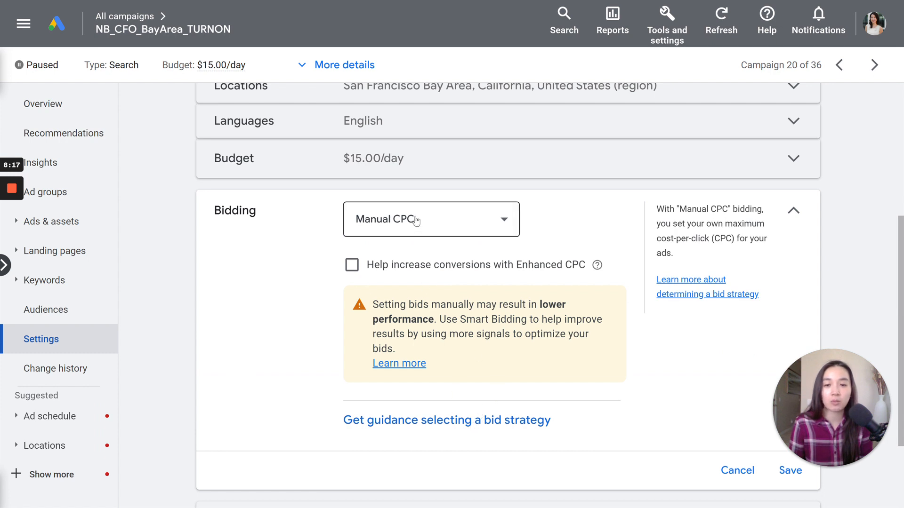
pyautogui.moveTo(377, 232)
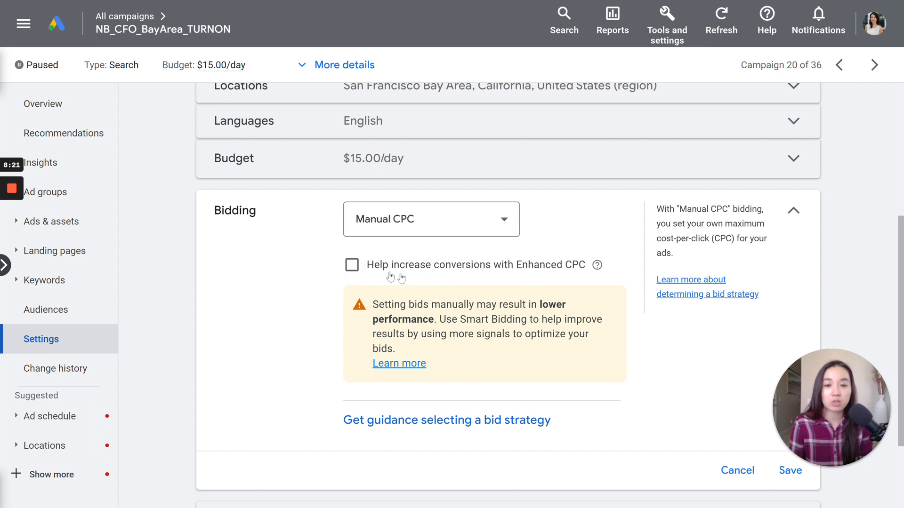
pyautogui.moveTo(561, 286)
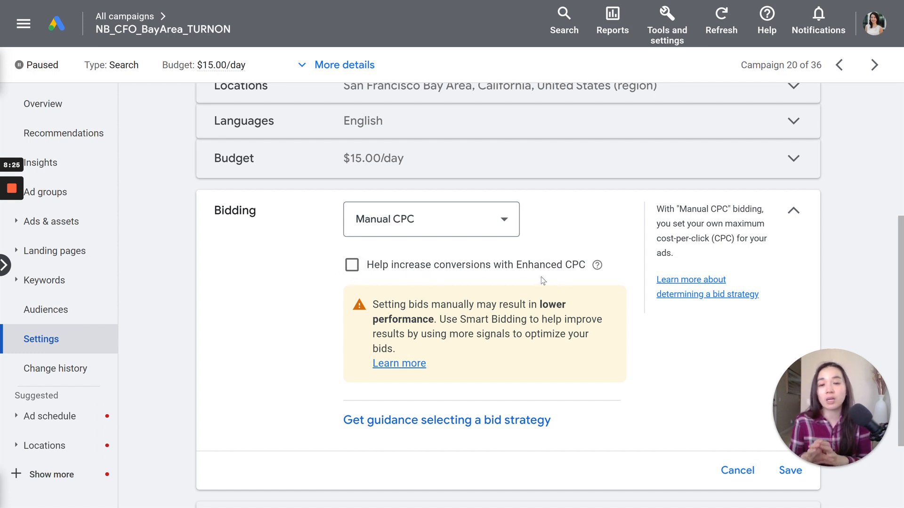
pyautogui.moveTo(375, 231)
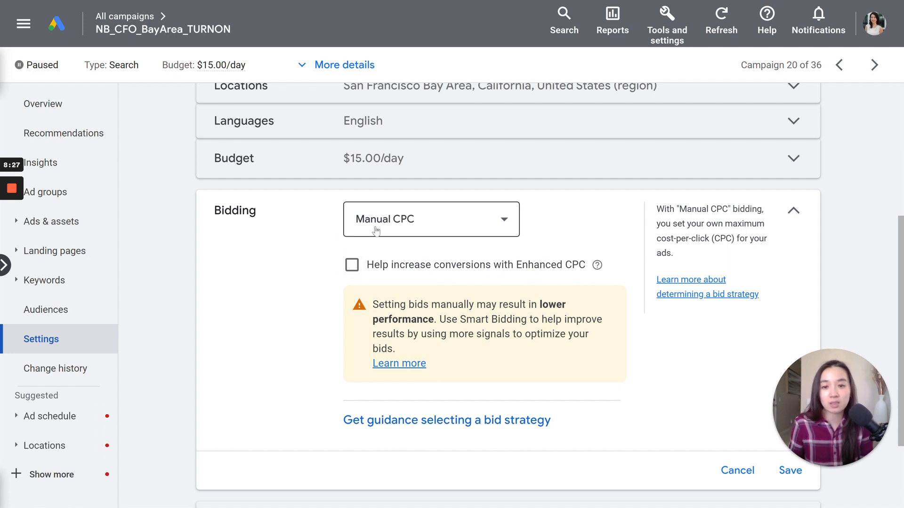
pyautogui.click(431, 219)
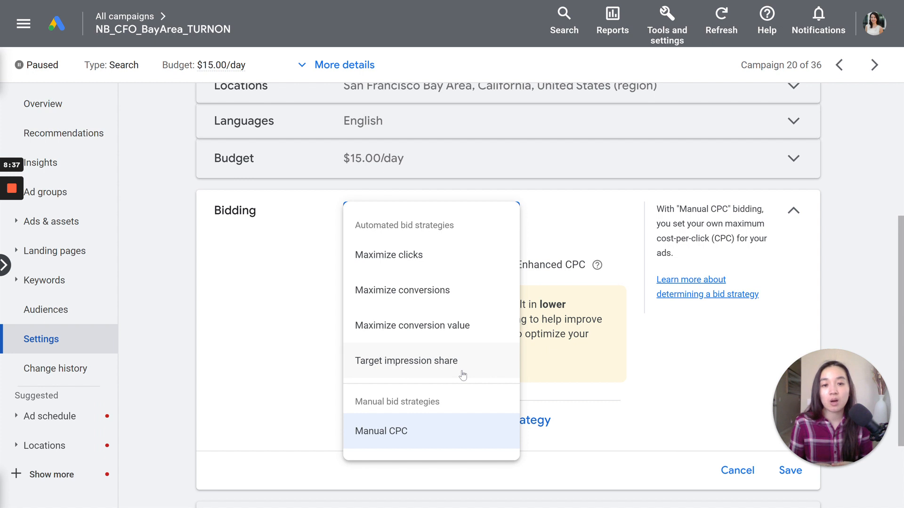
pyautogui.moveTo(486, 259)
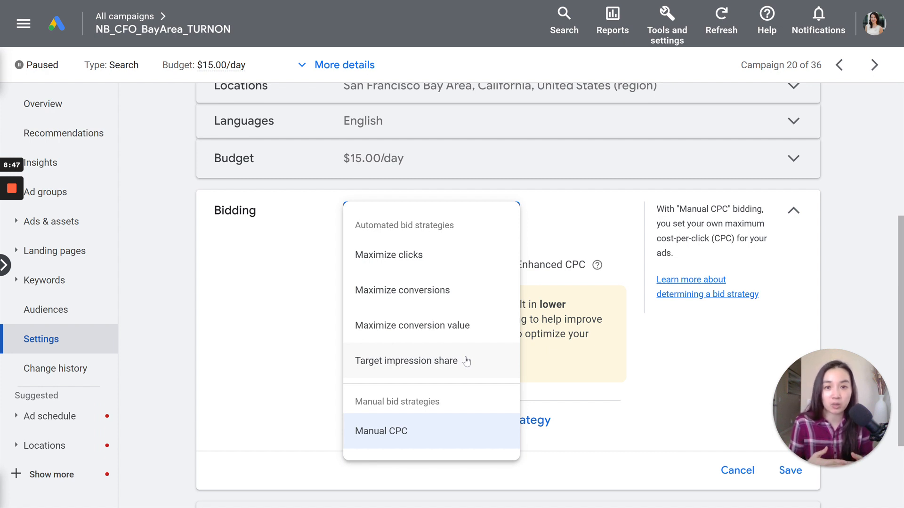
pyautogui.moveTo(701, 367)
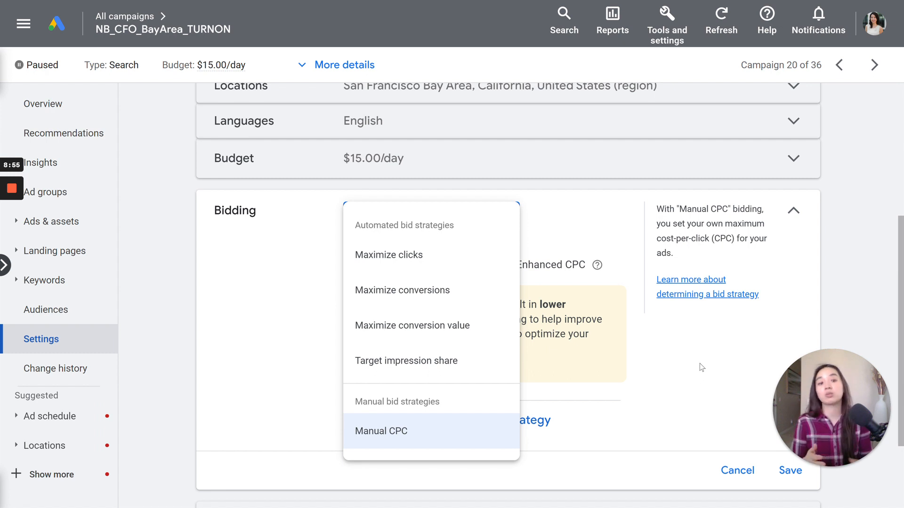
pyautogui.click(381, 431)
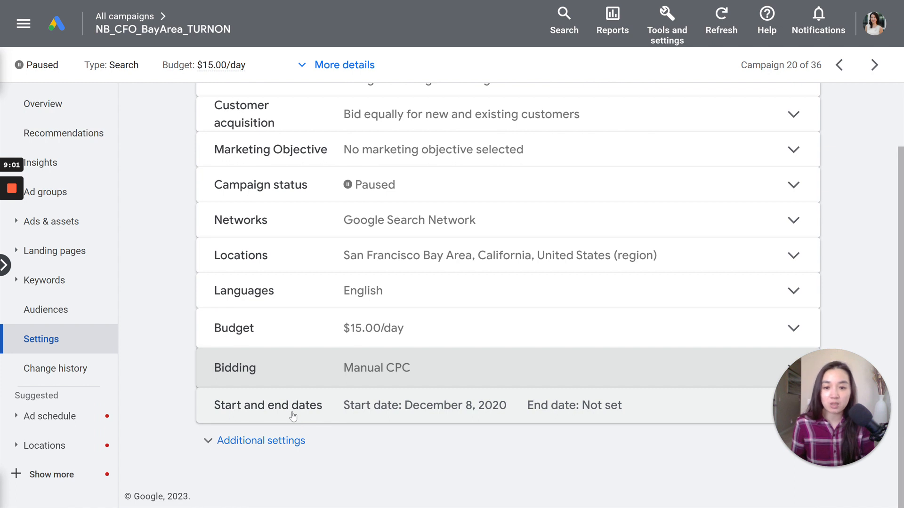
# - Open and close Start and end dates, keeping December 8, 2020 start, no end date
pyautogui.click(268, 405)
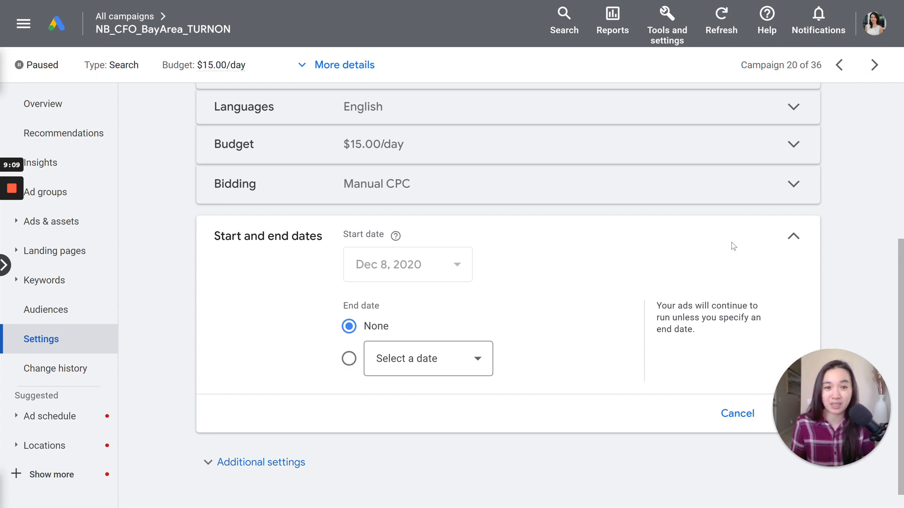
pyautogui.click(793, 236)
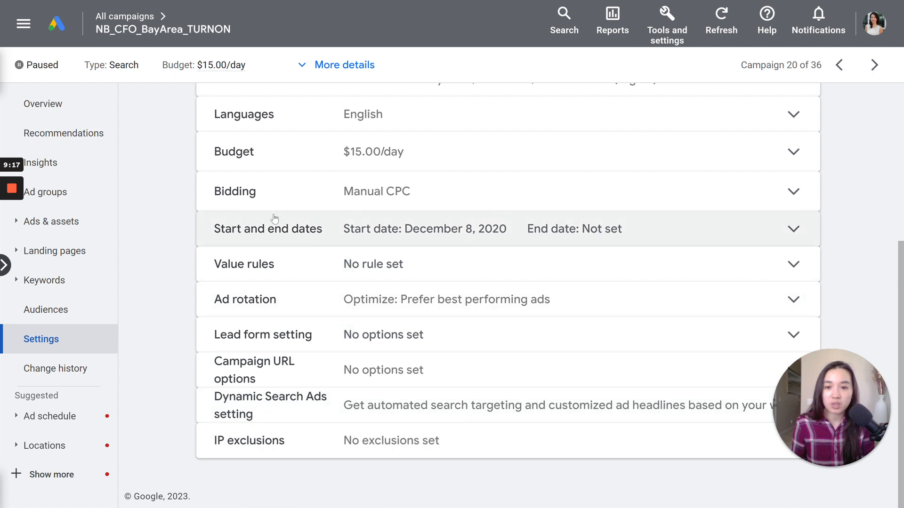
pyautogui.moveTo(267, 271)
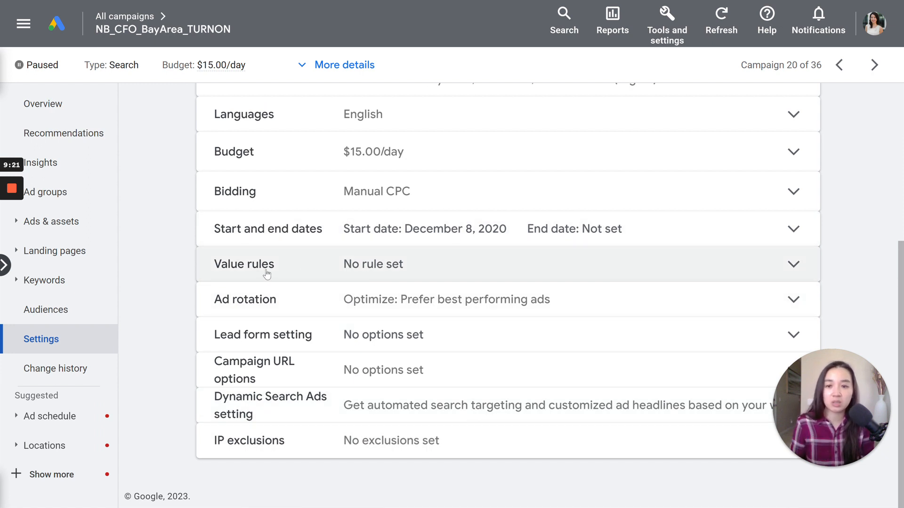
pyautogui.click(244, 264)
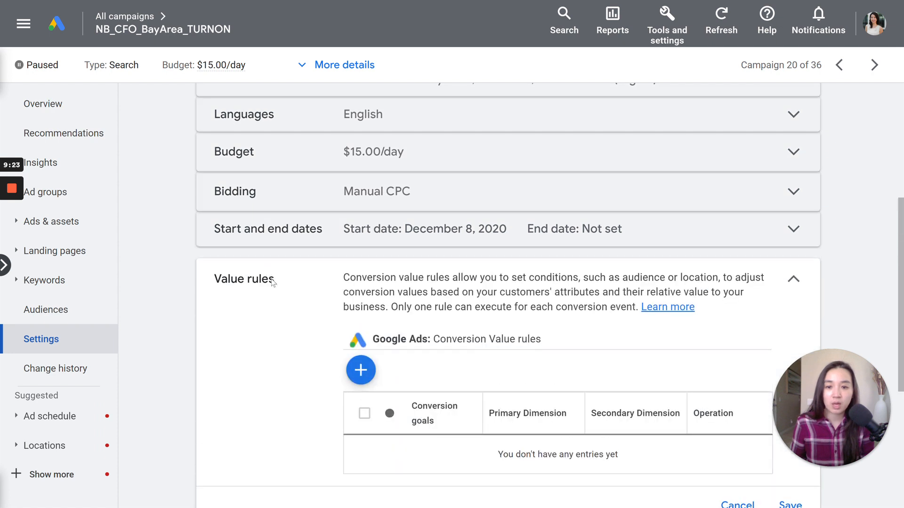
pyautogui.scroll(-3)
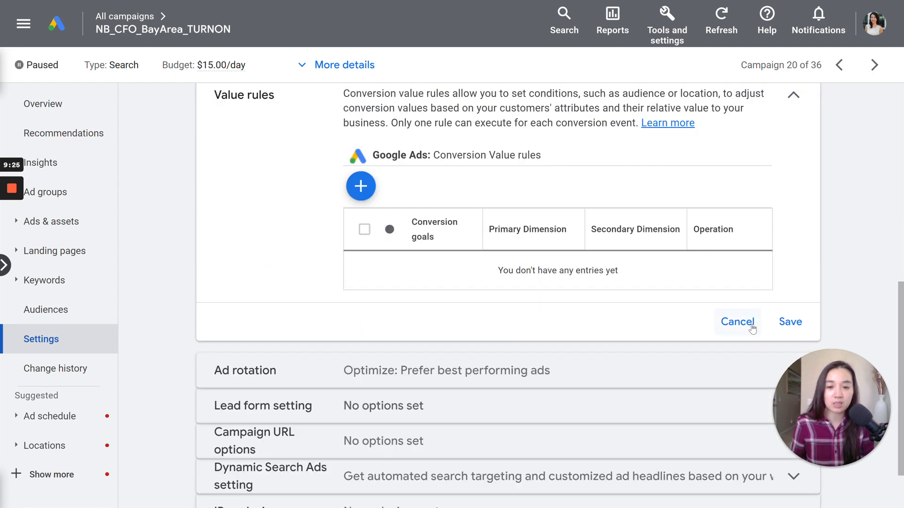
pyautogui.click(737, 321)
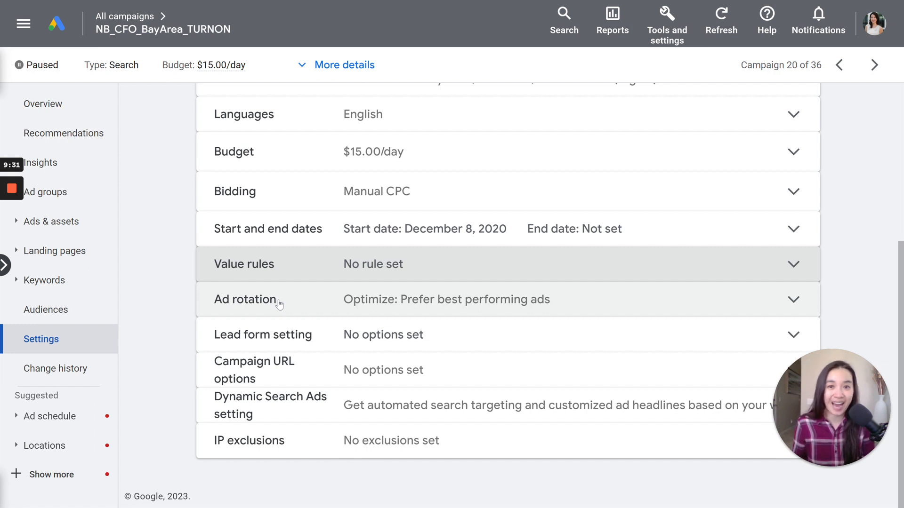
pyautogui.moveTo(275, 344)
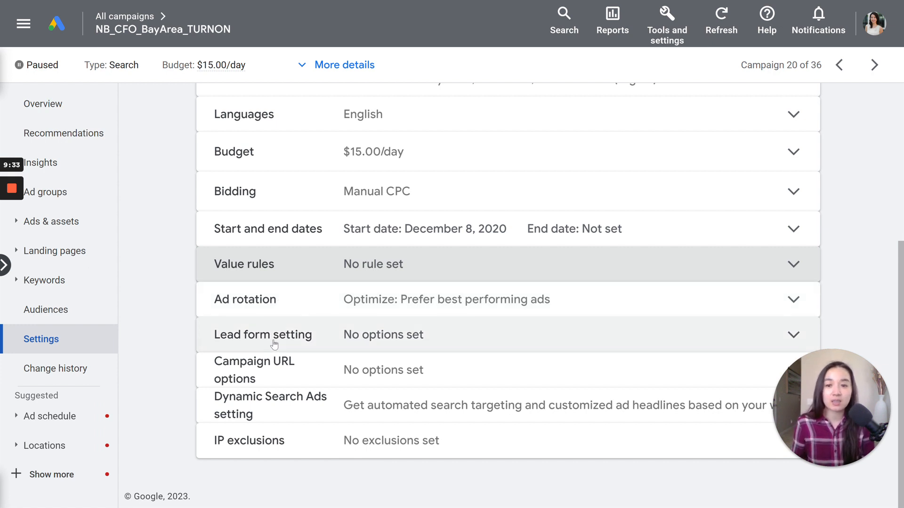